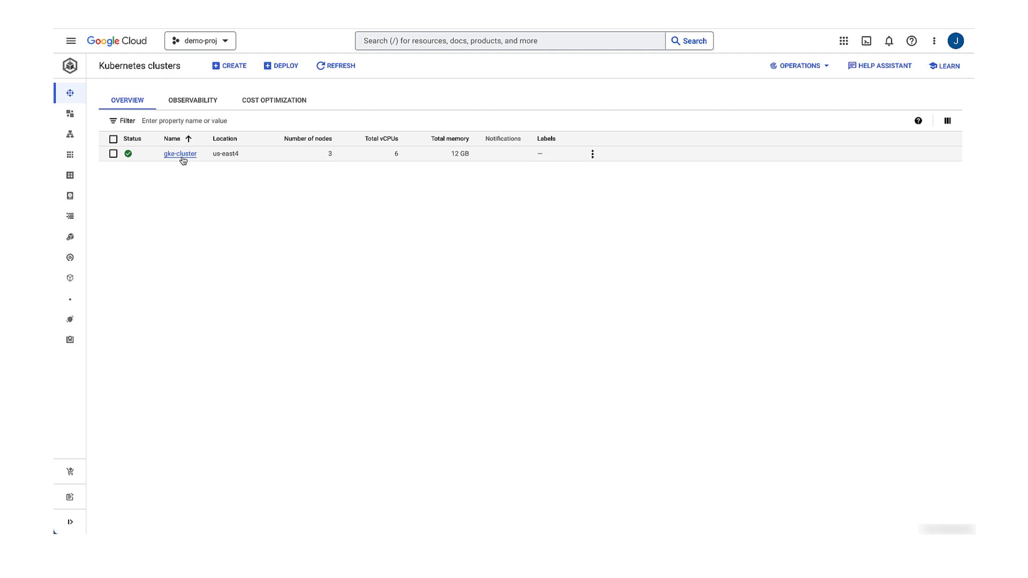
# Open gke-cluster's node list, where one of three default-pool nodes is Not ready
pyautogui.click(180, 153)
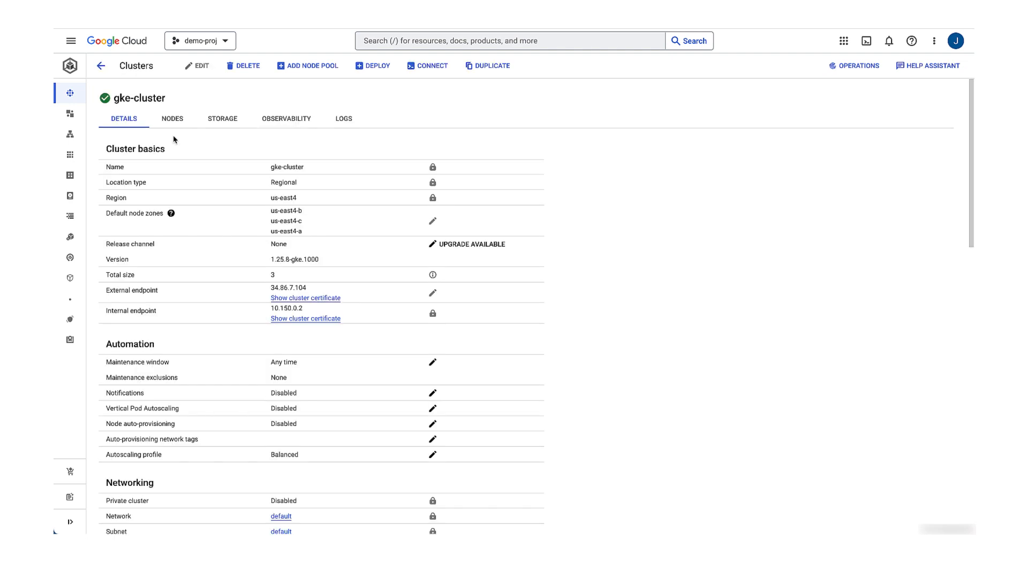
pyautogui.click(173, 119)
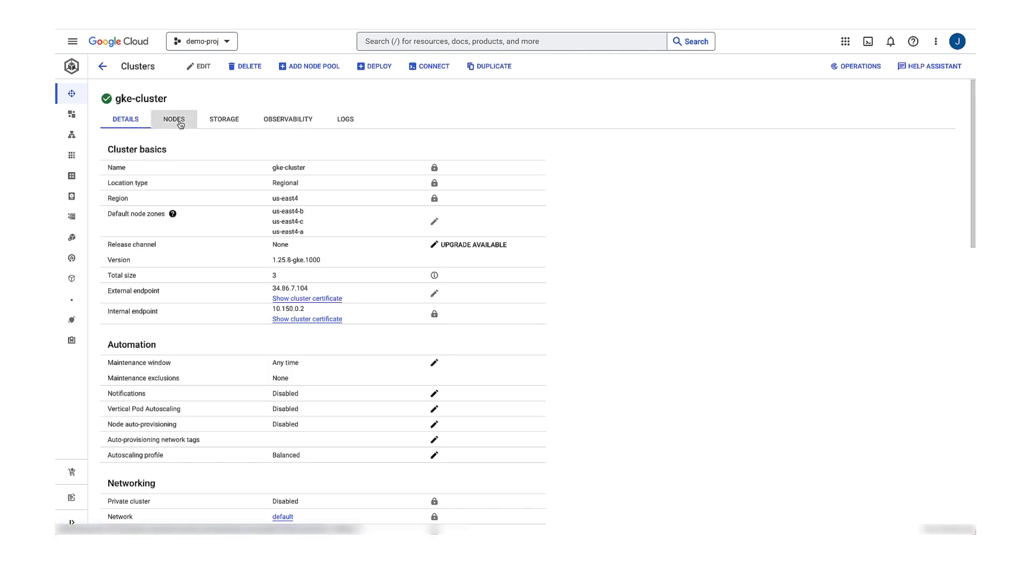
pyautogui.click(174, 119)
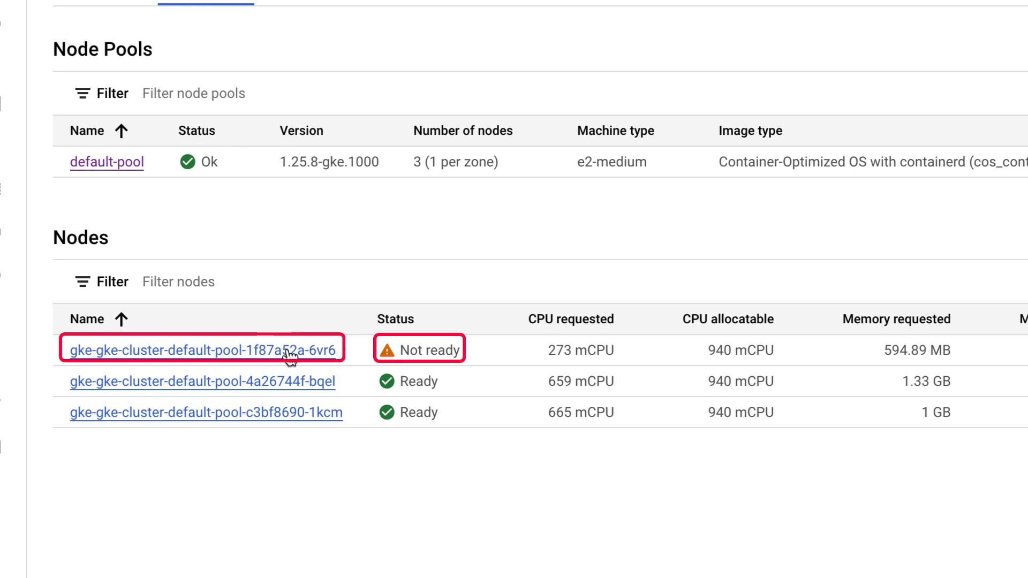
# View the Not ready node's Conditions, which report the container runtime is down
pyautogui.click(205, 349)
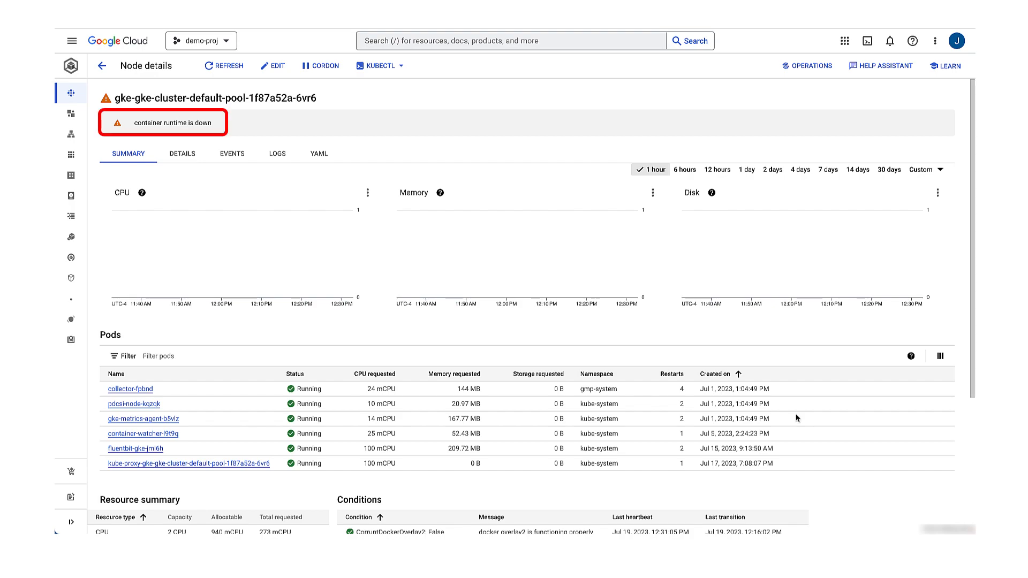
pyautogui.scroll(-3)
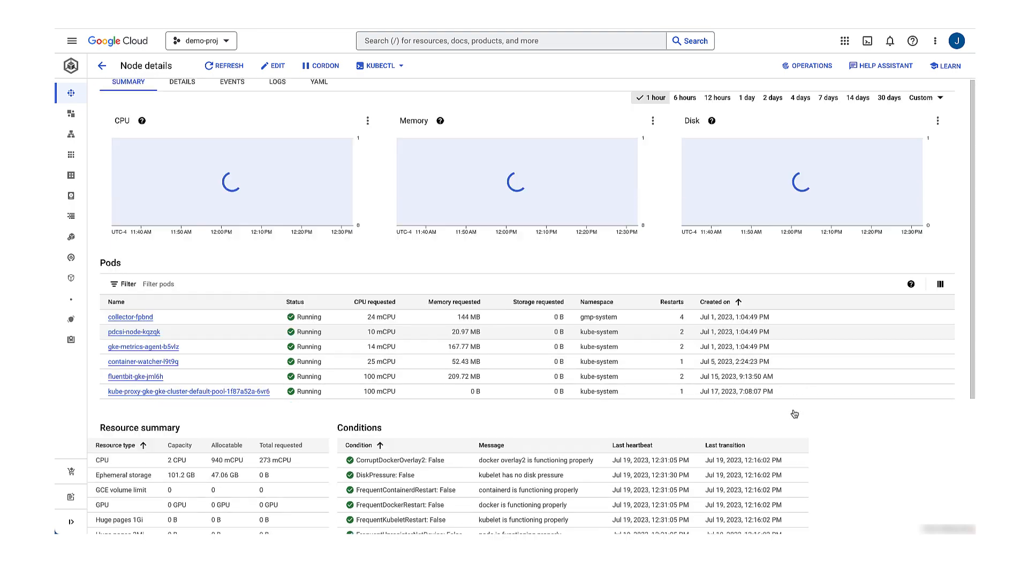
pyautogui.scroll(-3)
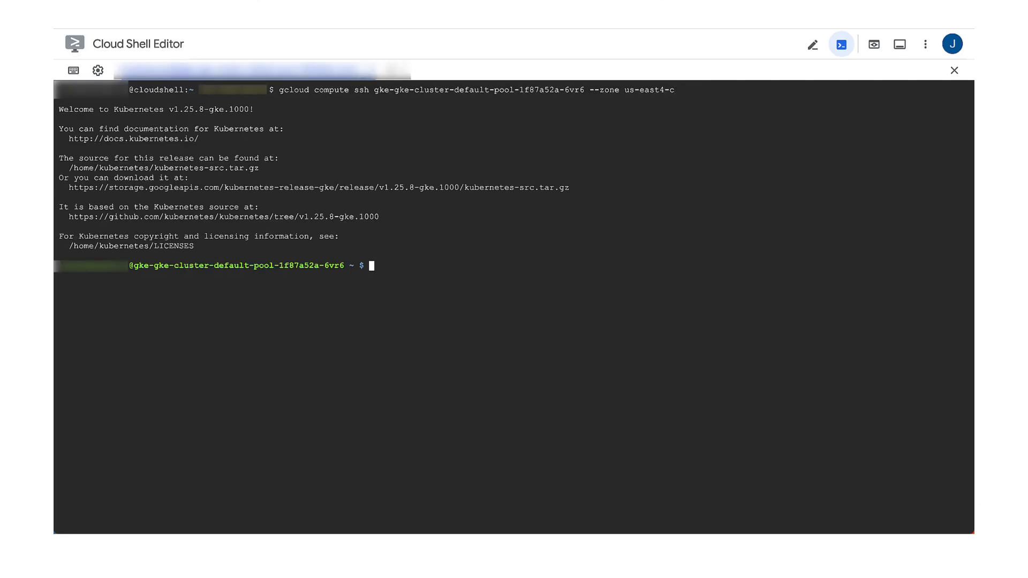
# Check containerd on the node with sudo systemctl status containerd.service, showing inactive (dead)
pyautogui.write('sudo systemctl status containerd.service')
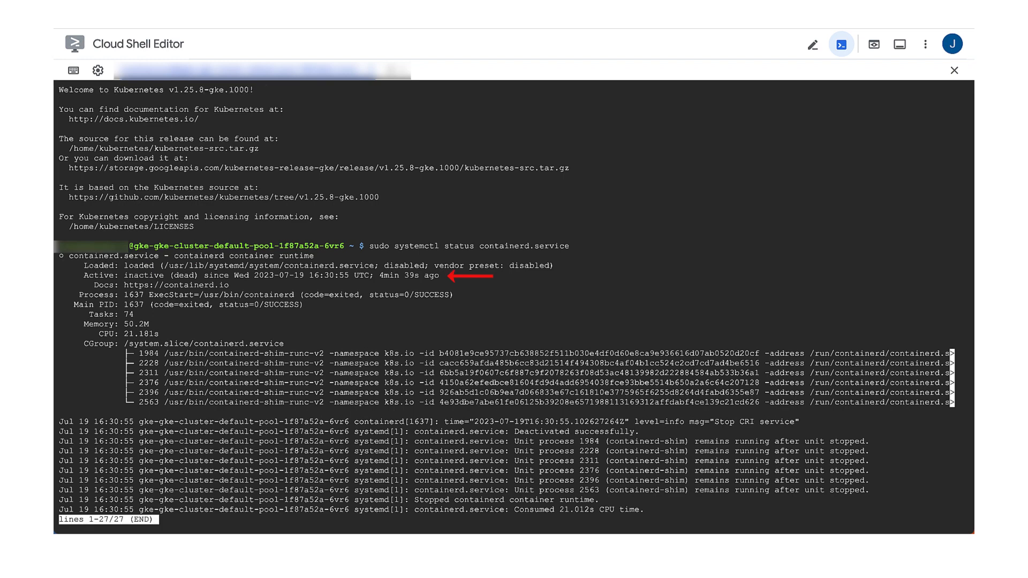
pyautogui.moveTo(750, 178)
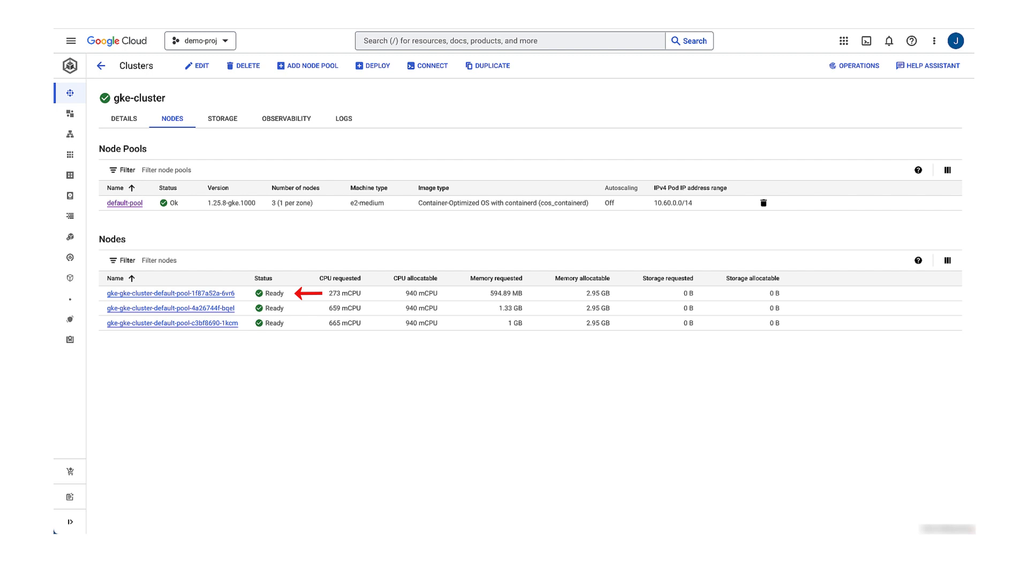
# Reopen the failing node's conditions, now showing Ready False: CNI network plugin not initialized
pyautogui.click(101, 65)
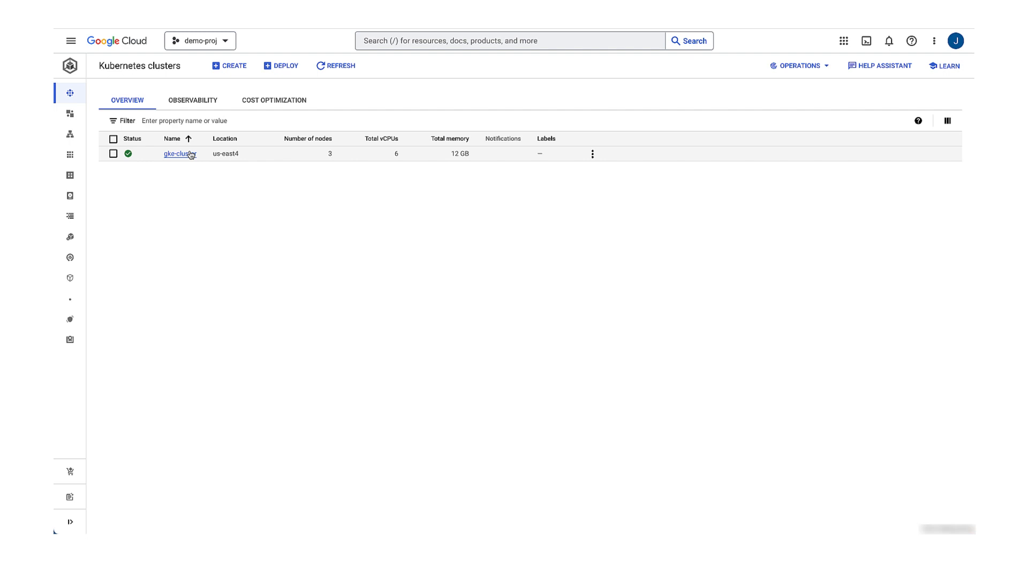
pyautogui.click(178, 154)
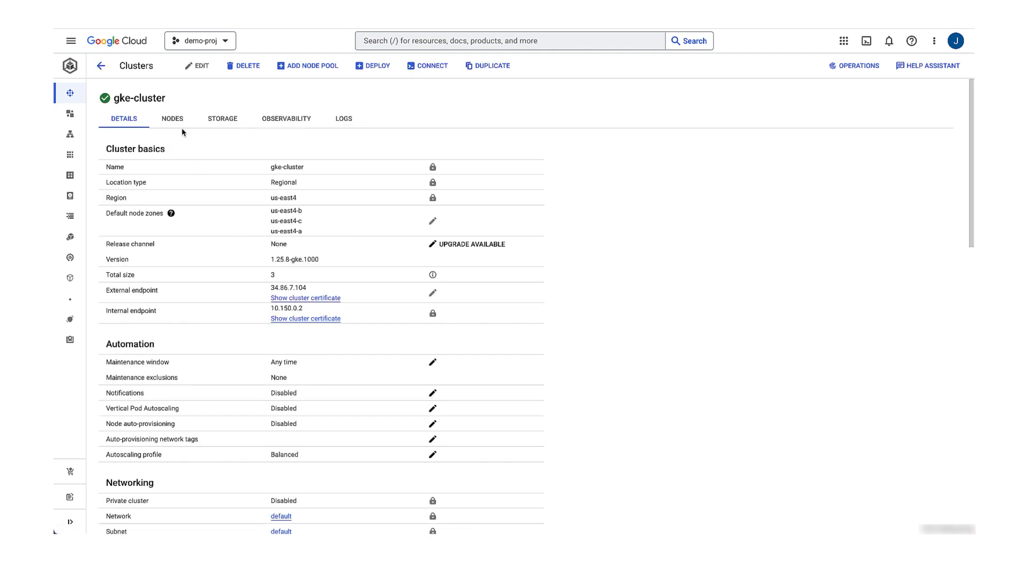
pyautogui.click(172, 119)
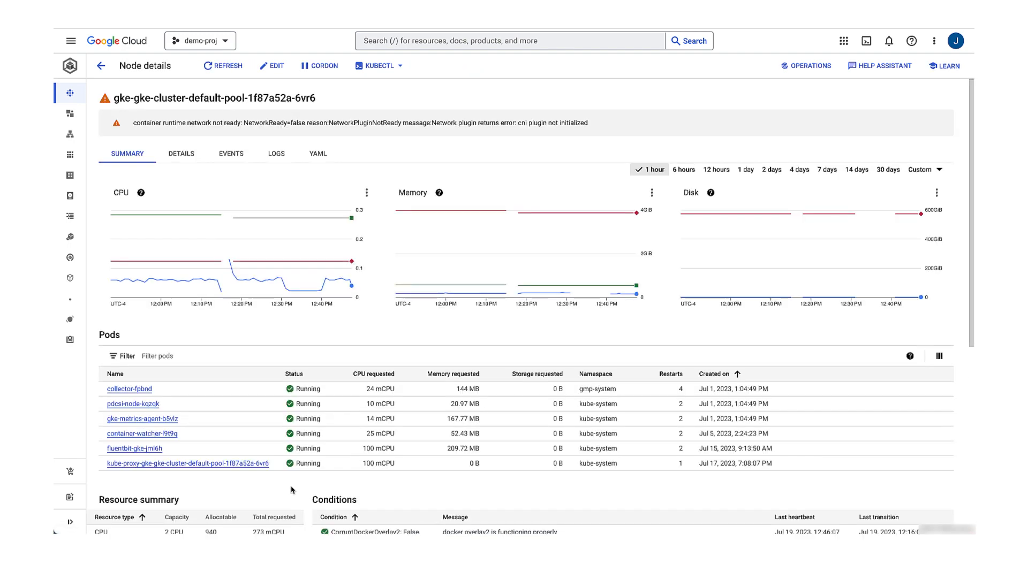
pyautogui.scroll(-3)
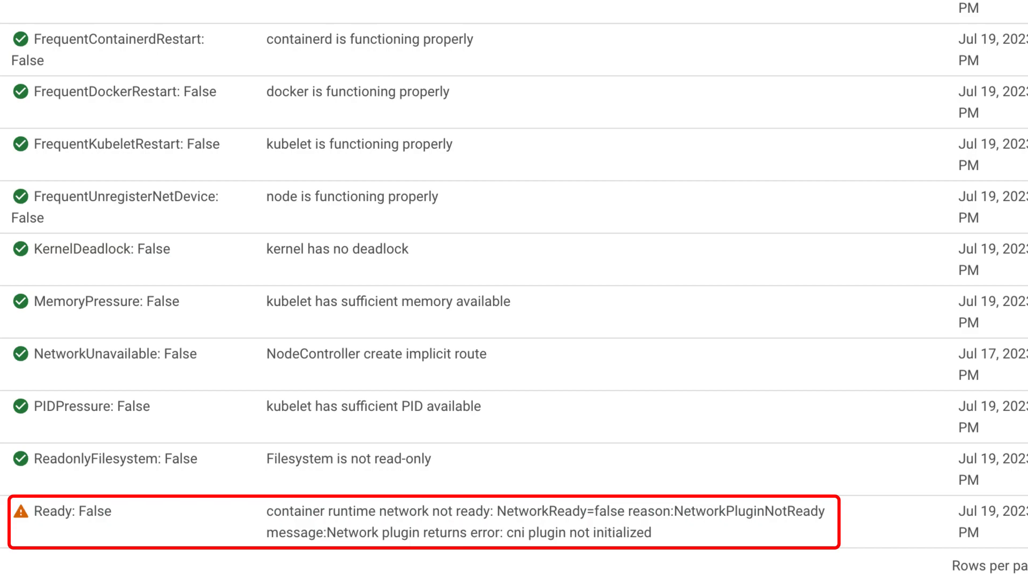
# Open Network Analyzer, which flags gke-cluster endpoint traffic blocked by an egress firewall
pyautogui.click(71, 41)
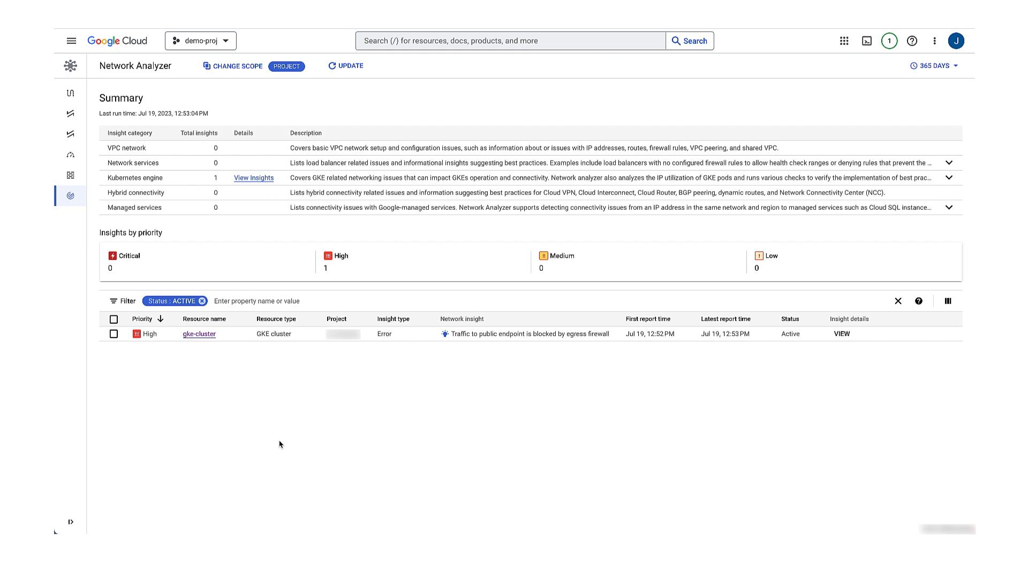
pyautogui.moveTo(806, 394)
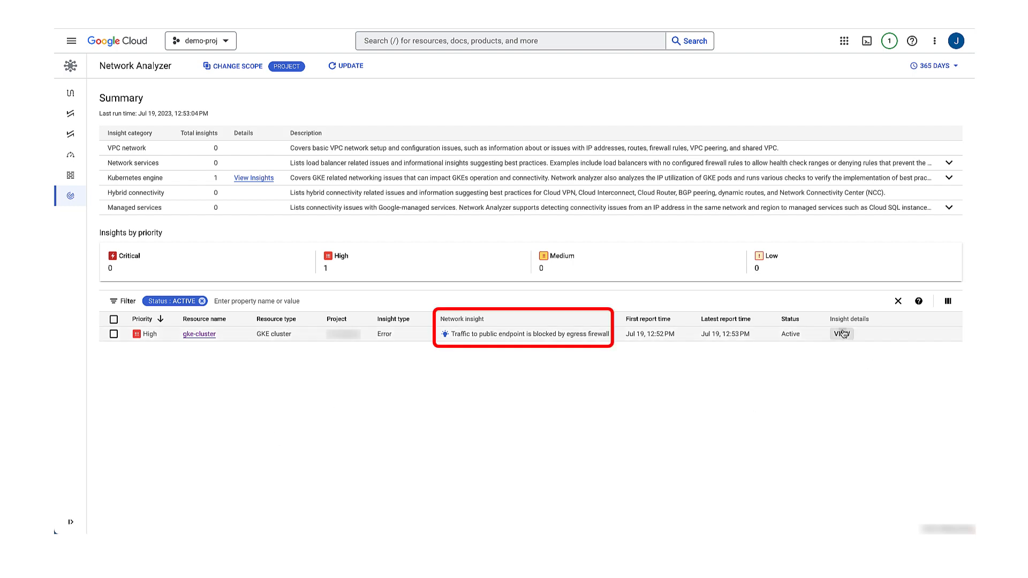
# Open the insight's blocking rule block-443, an egress deny on tcp:443 to 0.0.0.0/0
pyautogui.click(842, 334)
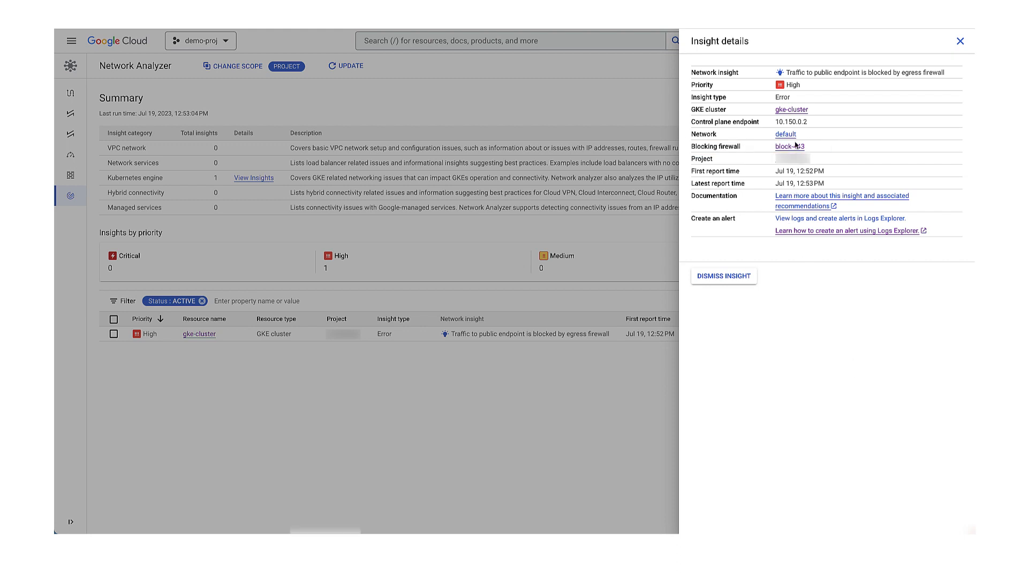
pyautogui.click(789, 146)
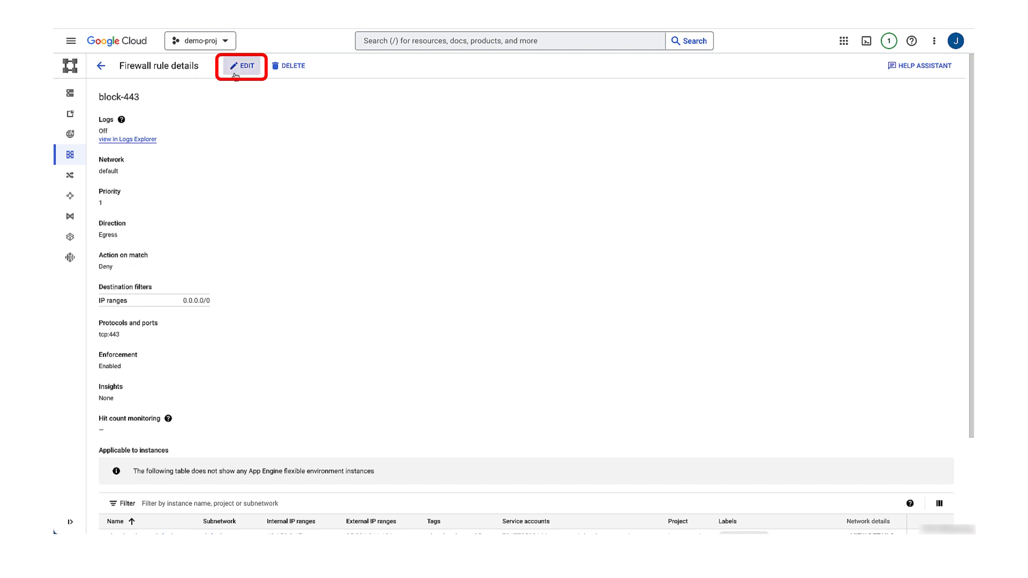
# Set the block-443 firewall rule's enforcement to Disabled and save it
pyautogui.click(241, 65)
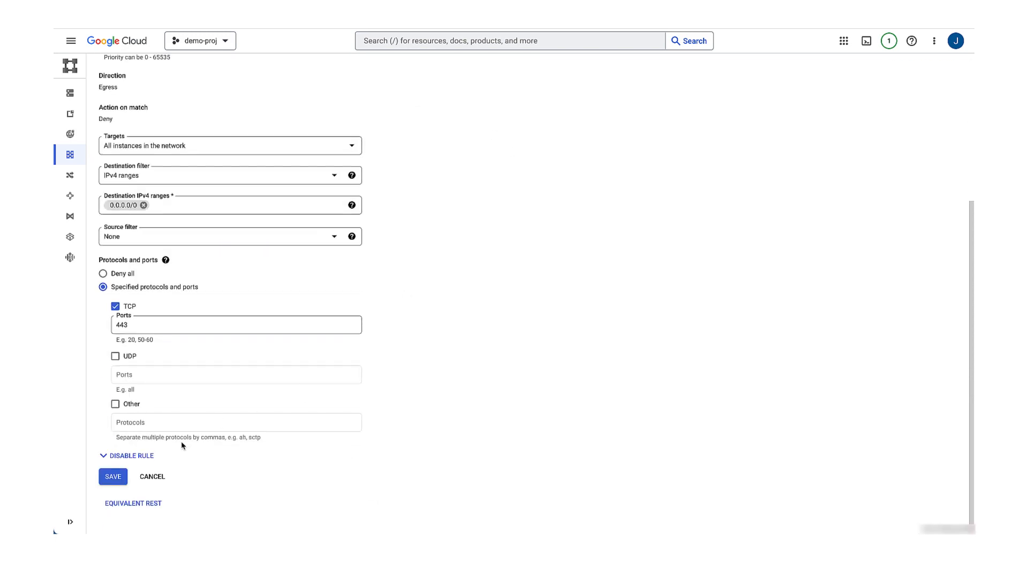
pyautogui.click(131, 455)
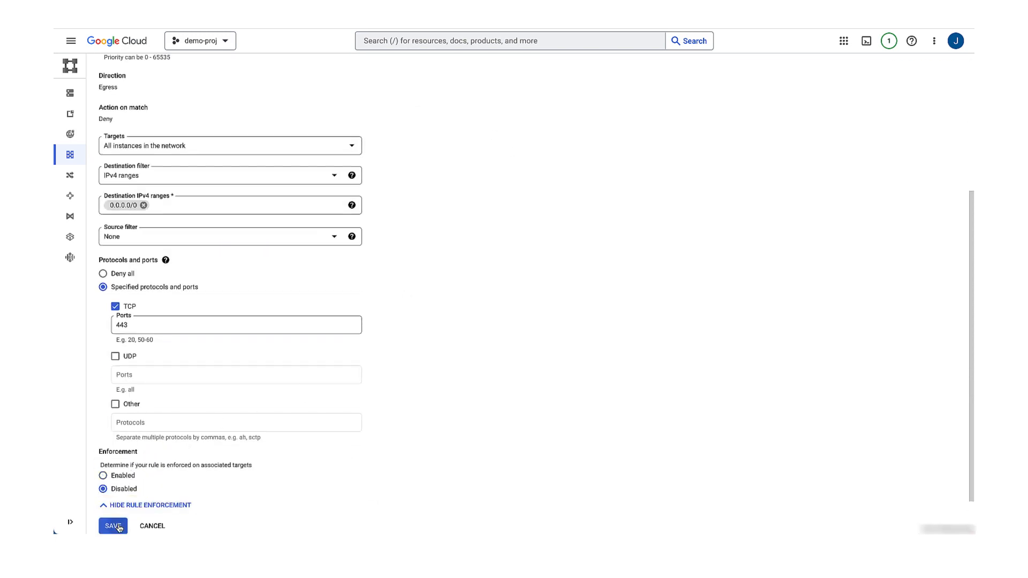
pyautogui.click(112, 525)
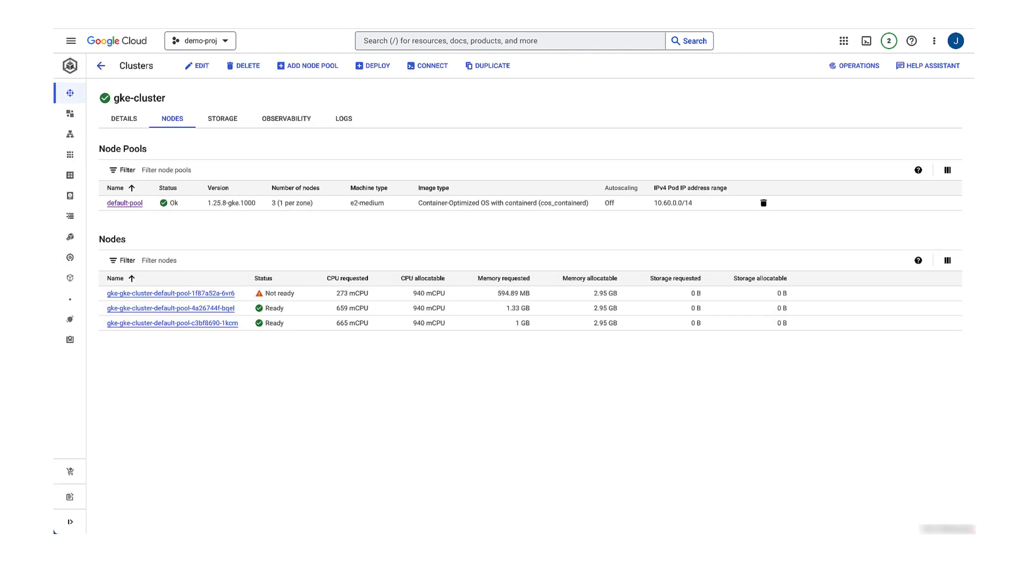
# Confirm one gke-cluster node is still Not ready and bring up Logs Explorer
pyautogui.click(172, 293)
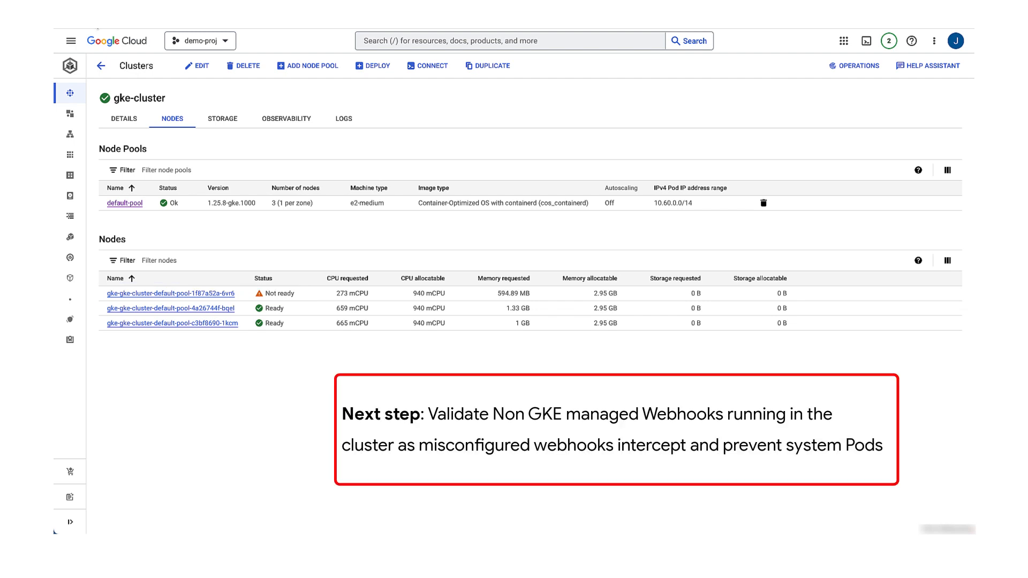
pyautogui.moveTo(89, 31)
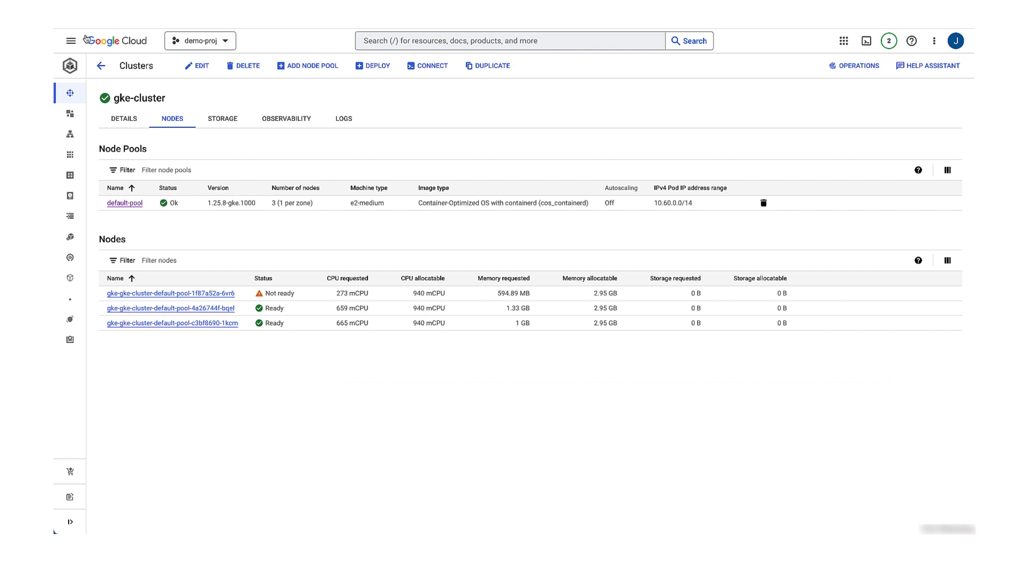
pyautogui.click(70, 40)
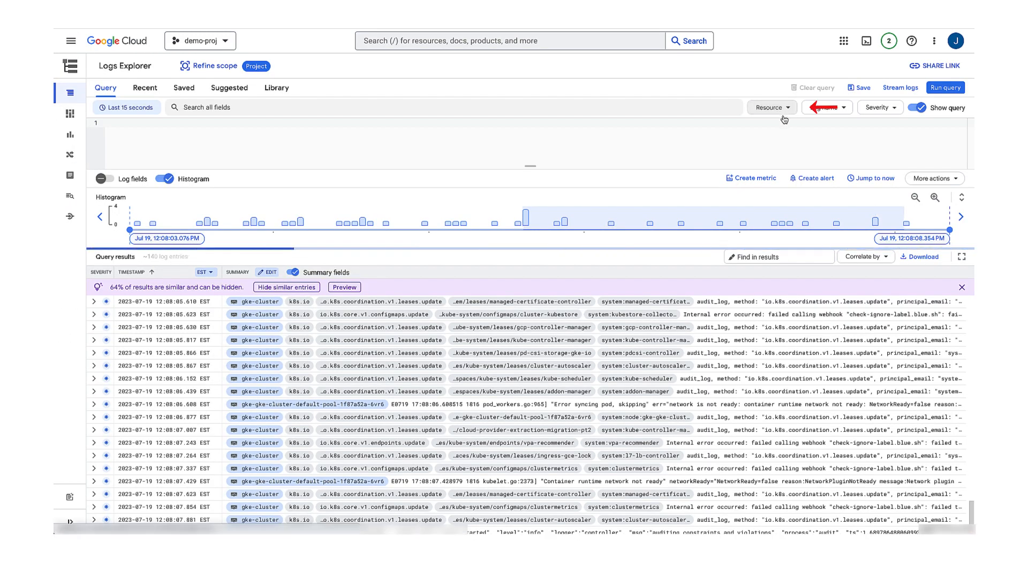
# Filter logs to Kubernetes Cluster entries matching 'failed calling', exposing check-ignore-label.blue.sh webhook failures
pyautogui.click(770, 107)
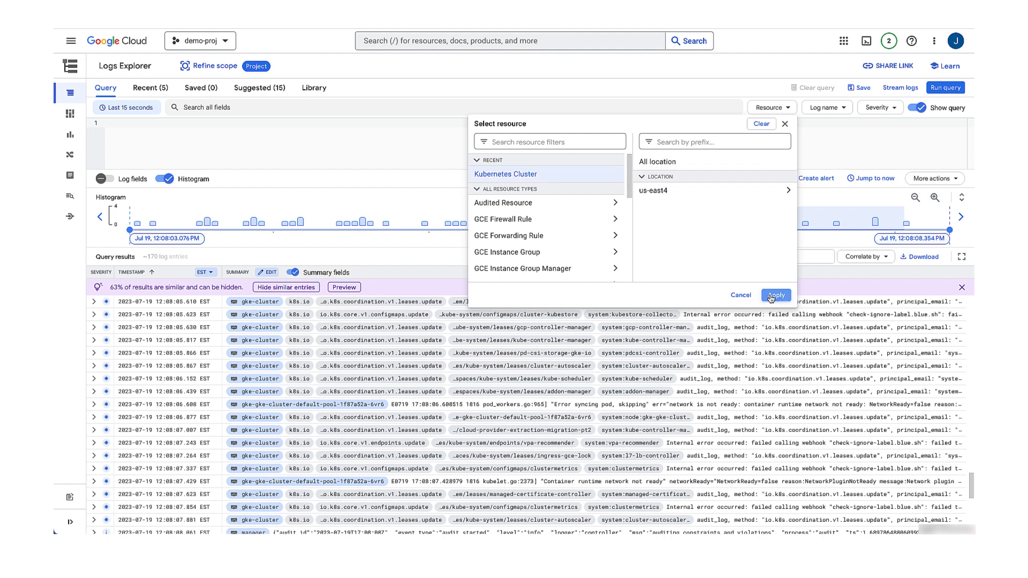
pyautogui.click(775, 294)
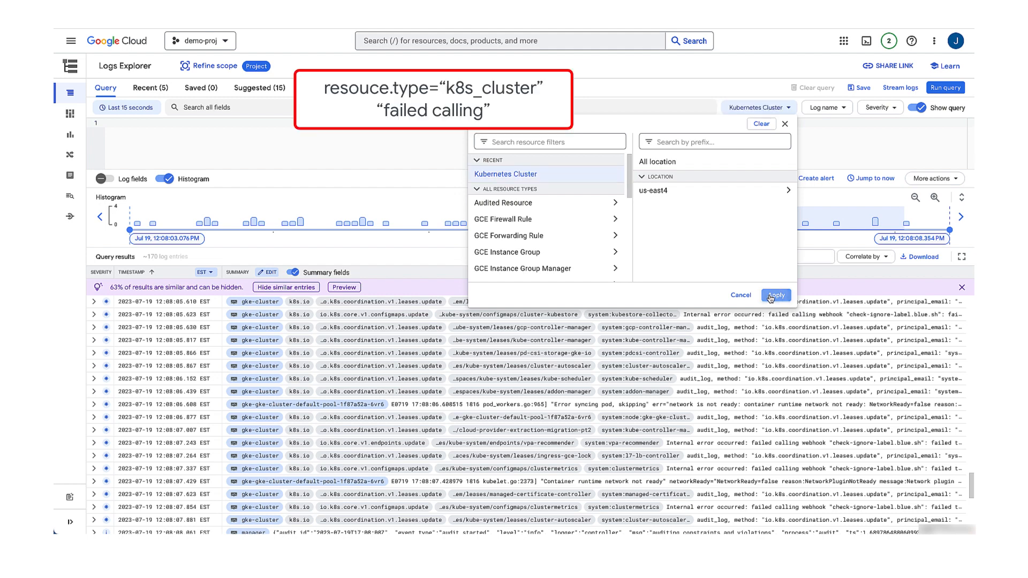
pyautogui.click(776, 295)
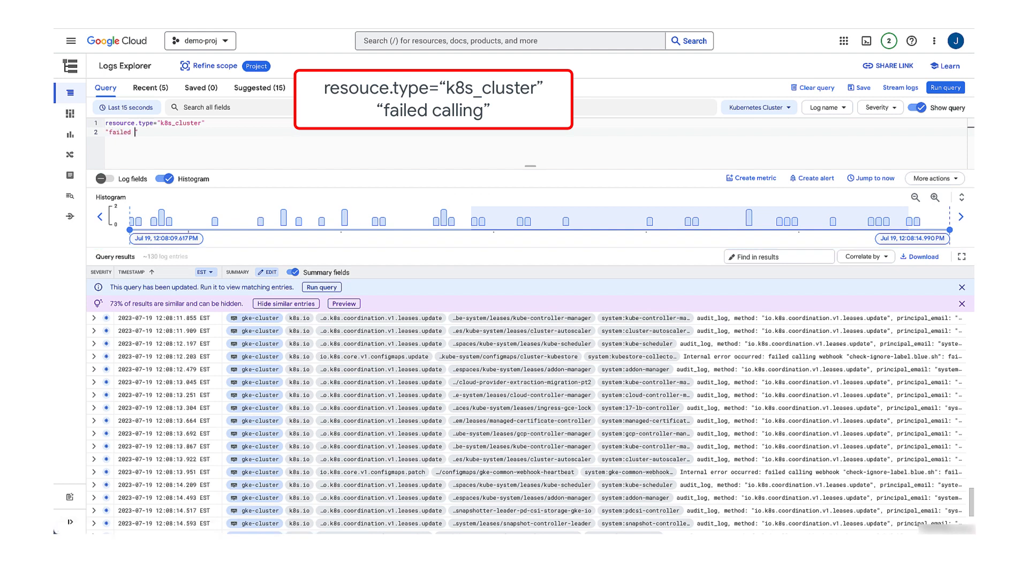
pyautogui.click(945, 87)
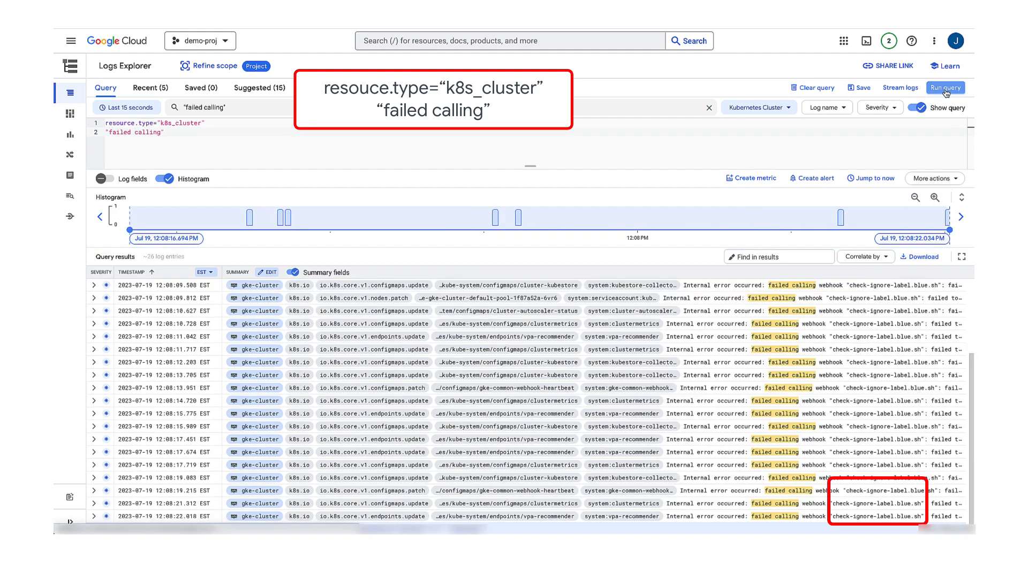
pyautogui.click(944, 87)
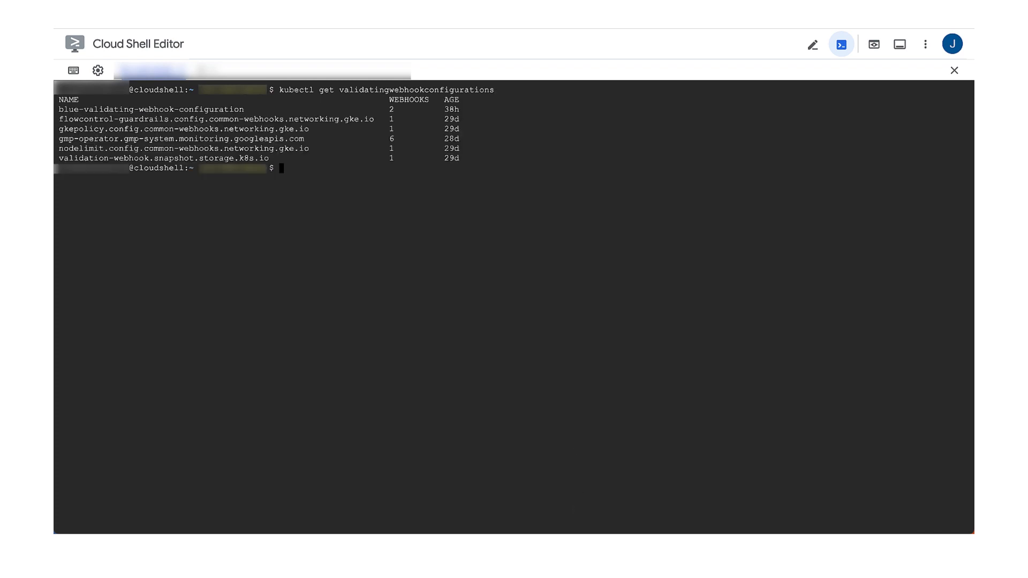
# List validating webhook configurations and view blue-validating-webhook-configuration as YAML
pyautogui.write('kubectl get validatingwebhookconfigurations')
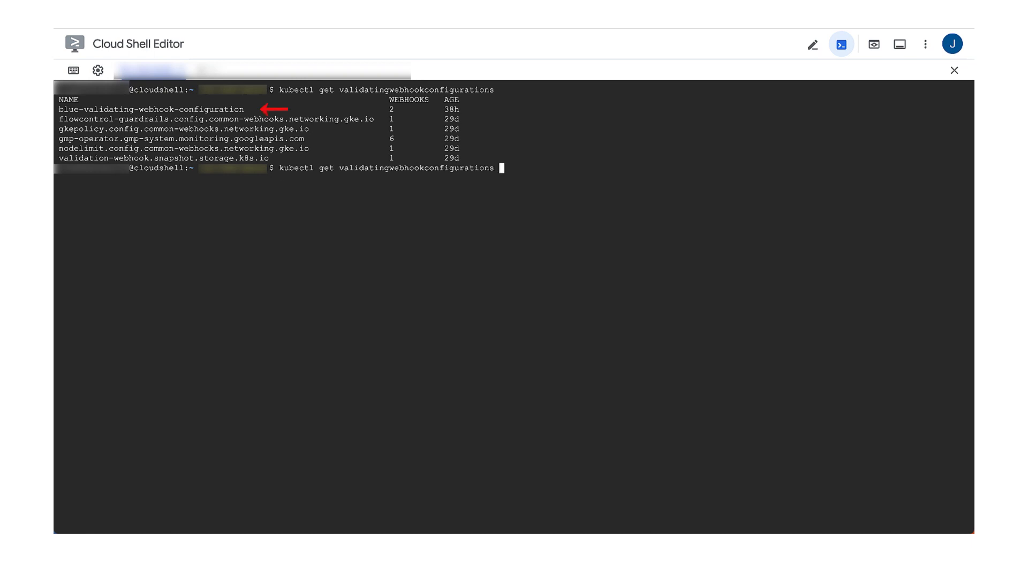
pyautogui.moveTo(132, 196)
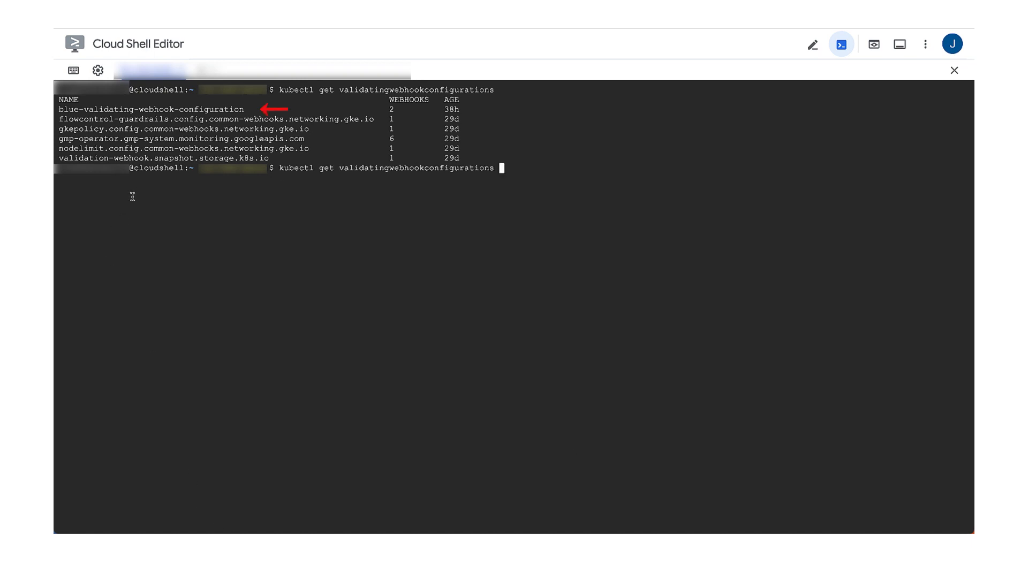
pyautogui.write('blue-validating-webhook-configuration')
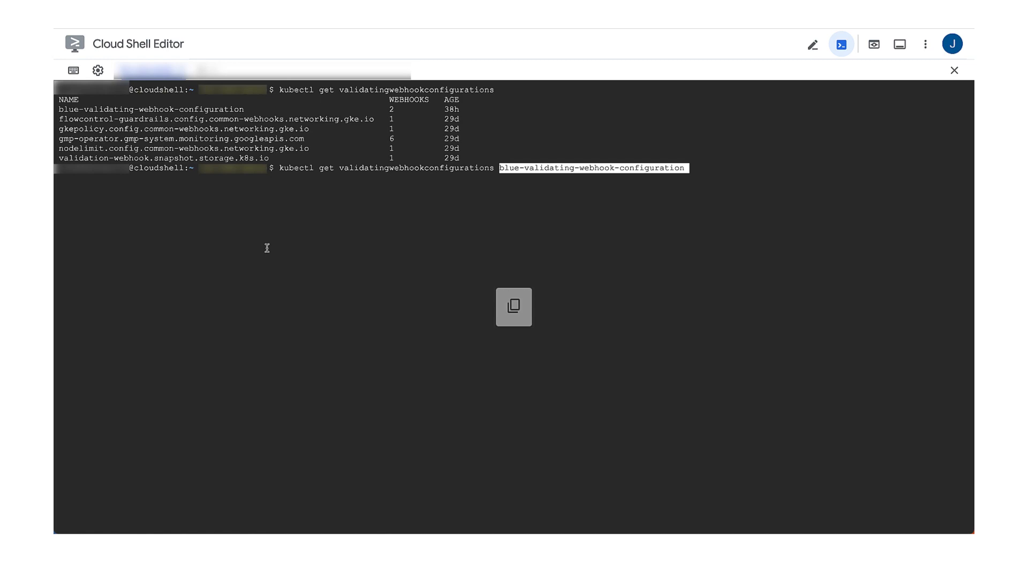
pyautogui.write('-o y')
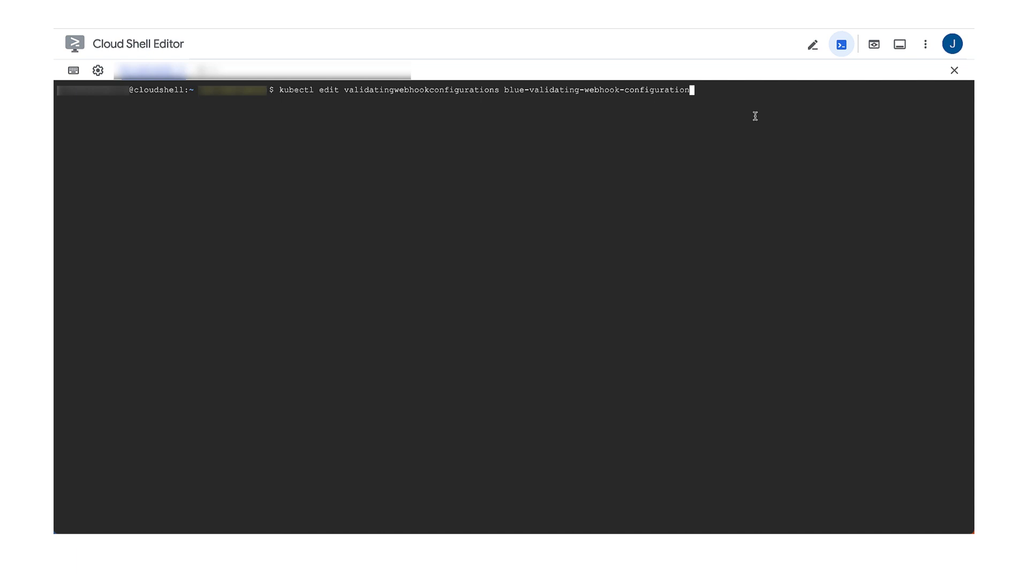
# Run kubectl edit on blue-validating-webhook-configuration to open it for editing
pyautogui.press('enter')
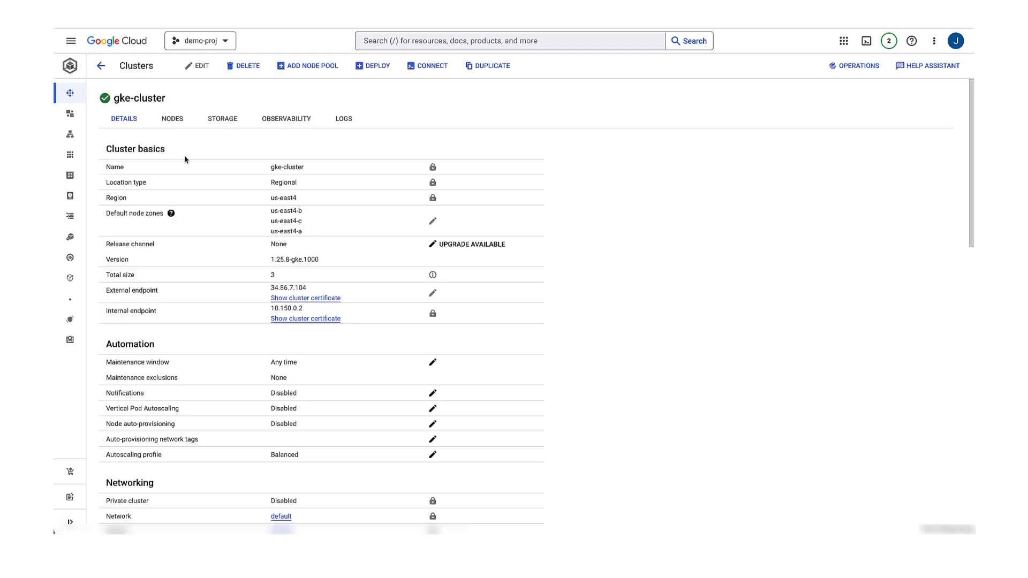
# Open gke-cluster's node list and confirm all three default-pool nodes are Ready
pyautogui.scroll(-3)
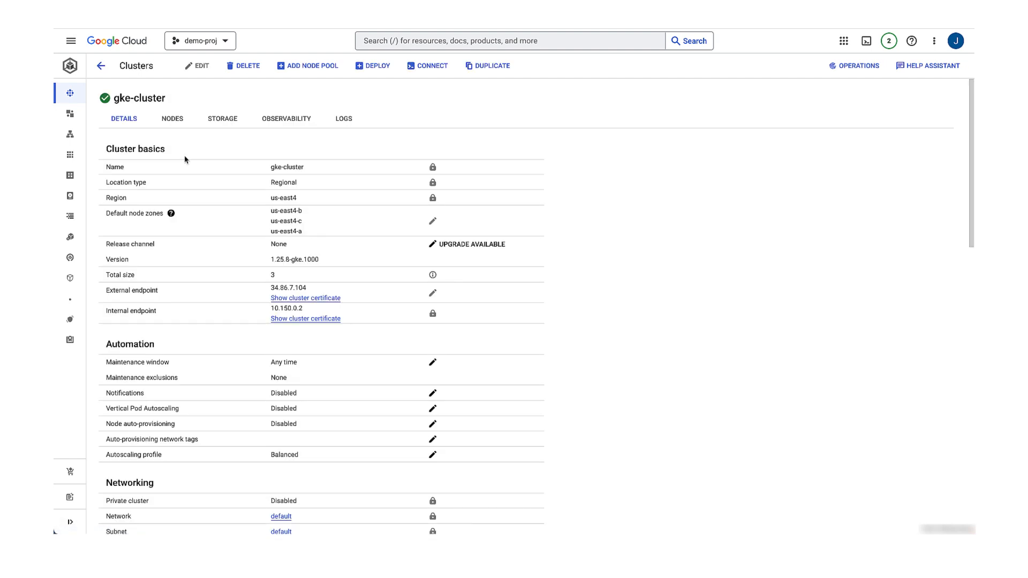
pyautogui.click(172, 118)
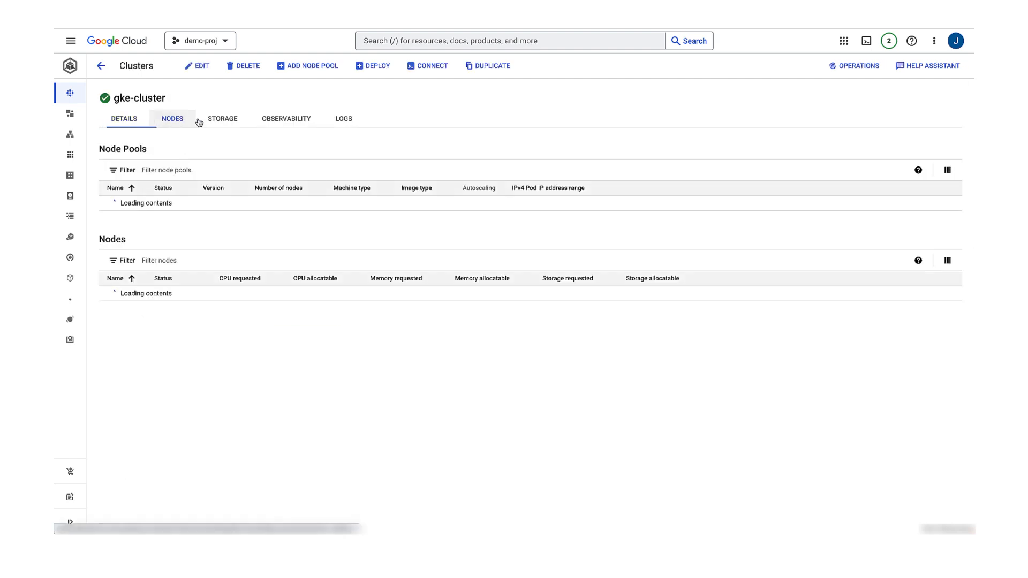
pyautogui.click(172, 119)
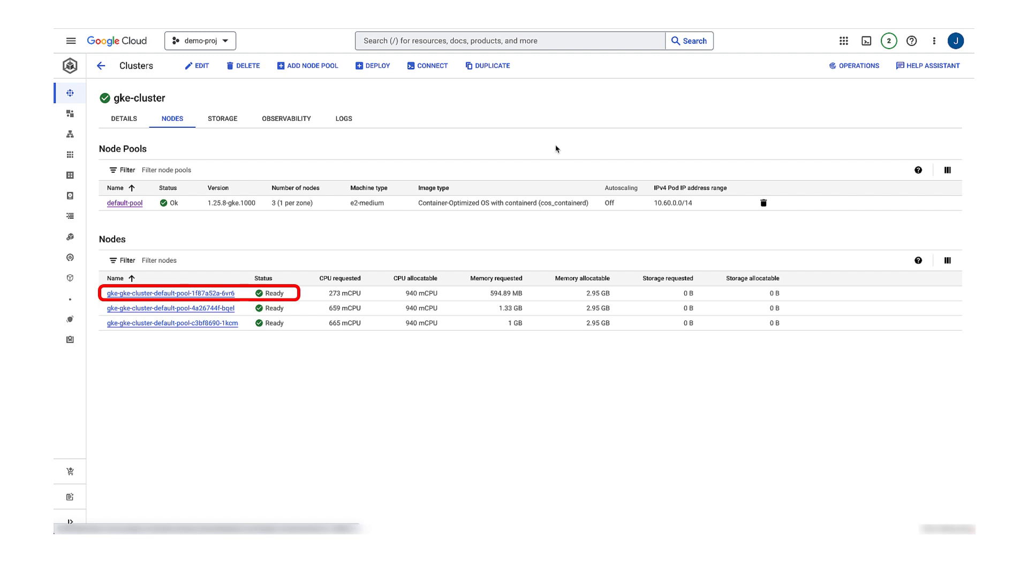